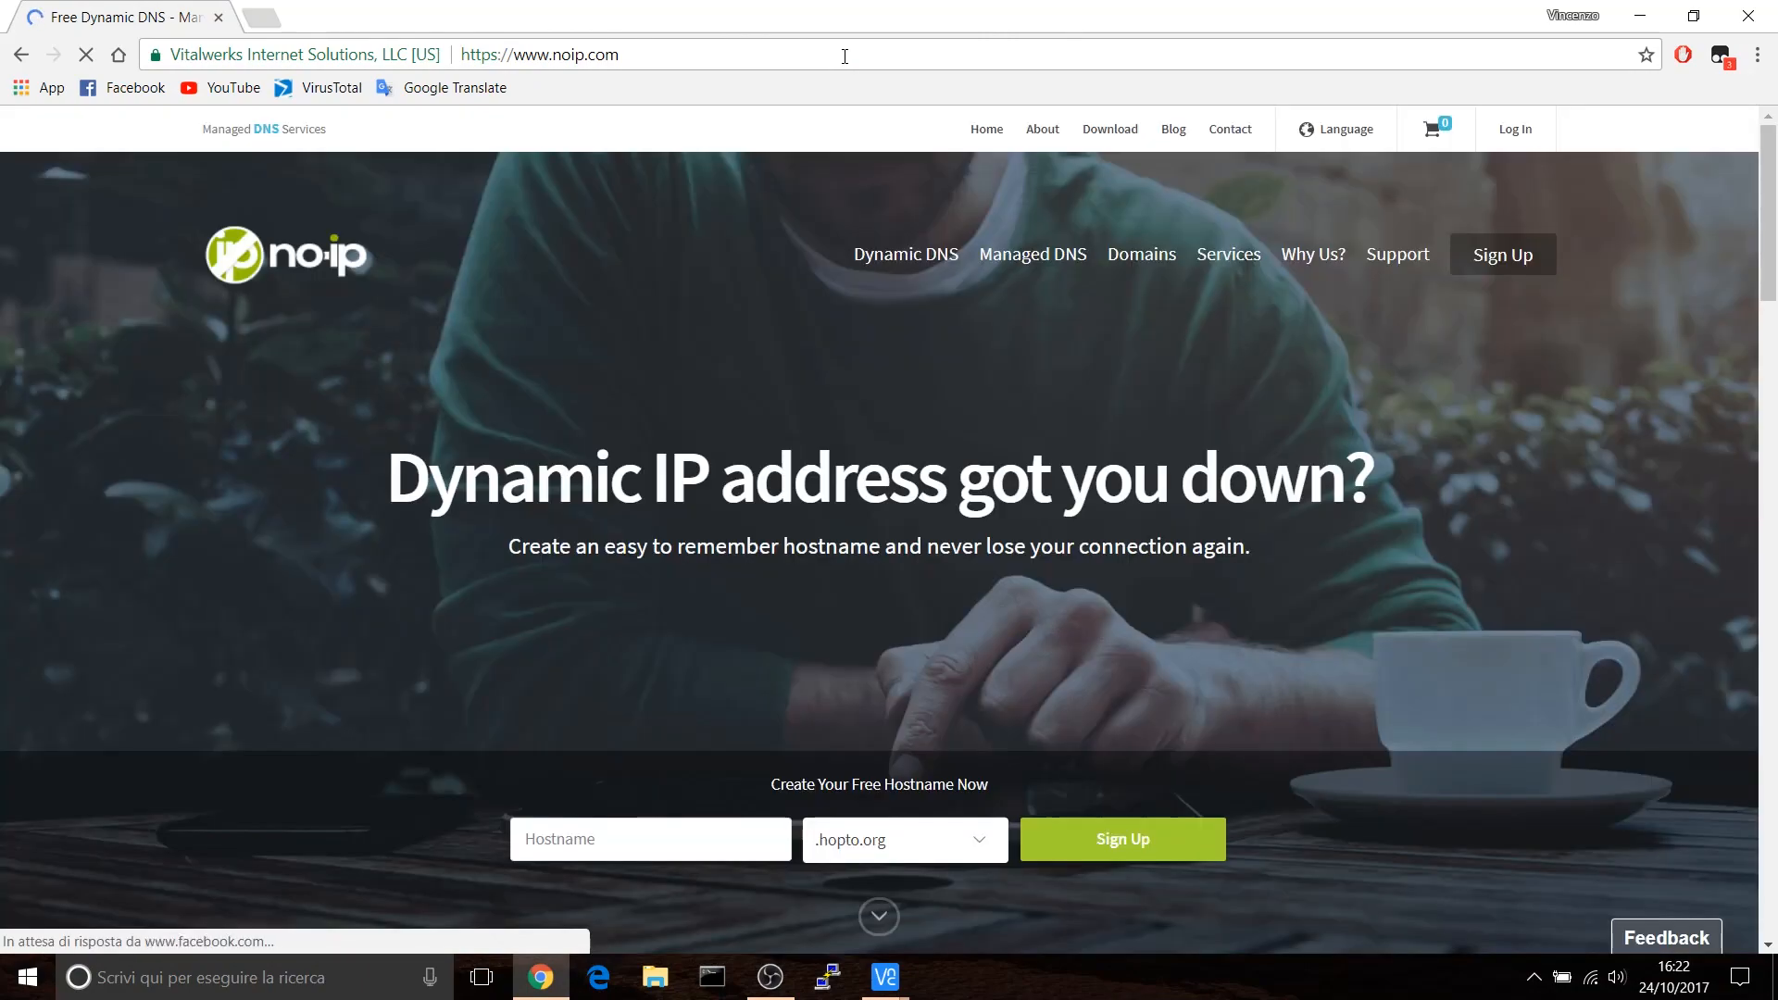
# - Log in to the TIM modem as Administrator and open Controllo Accesso's empty Port Mapping list
pyautogui.scroll(-3)
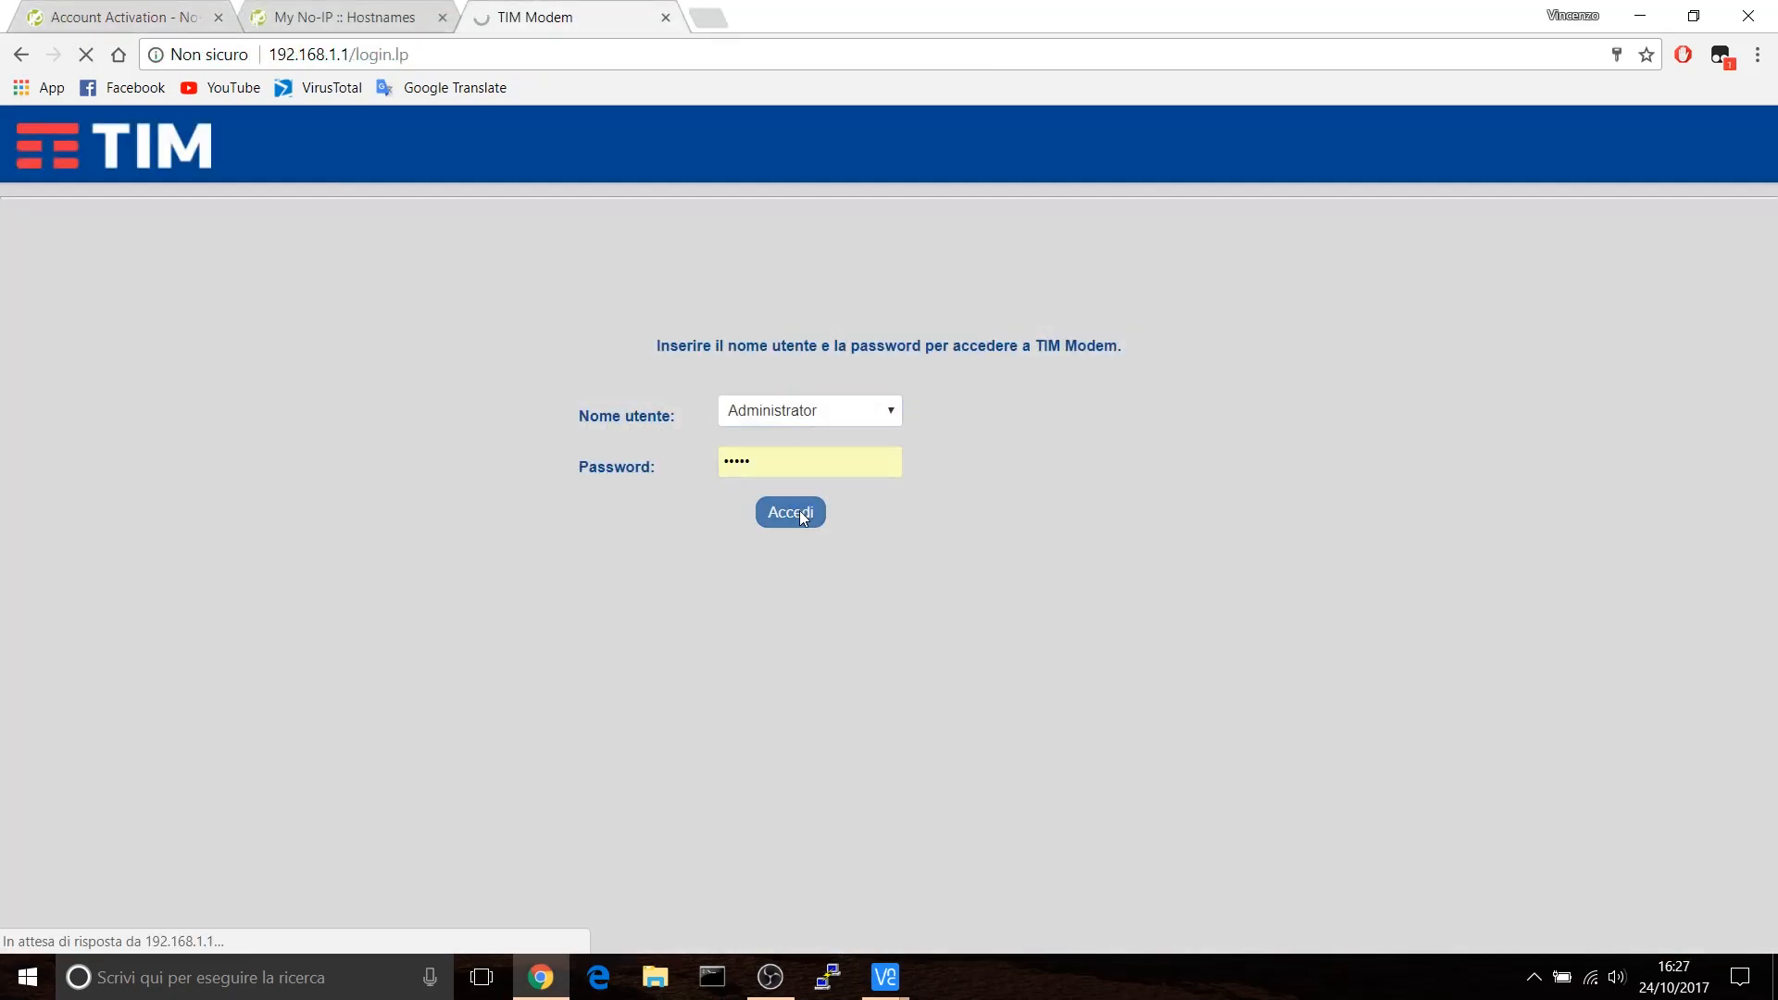
pyautogui.click(789, 512)
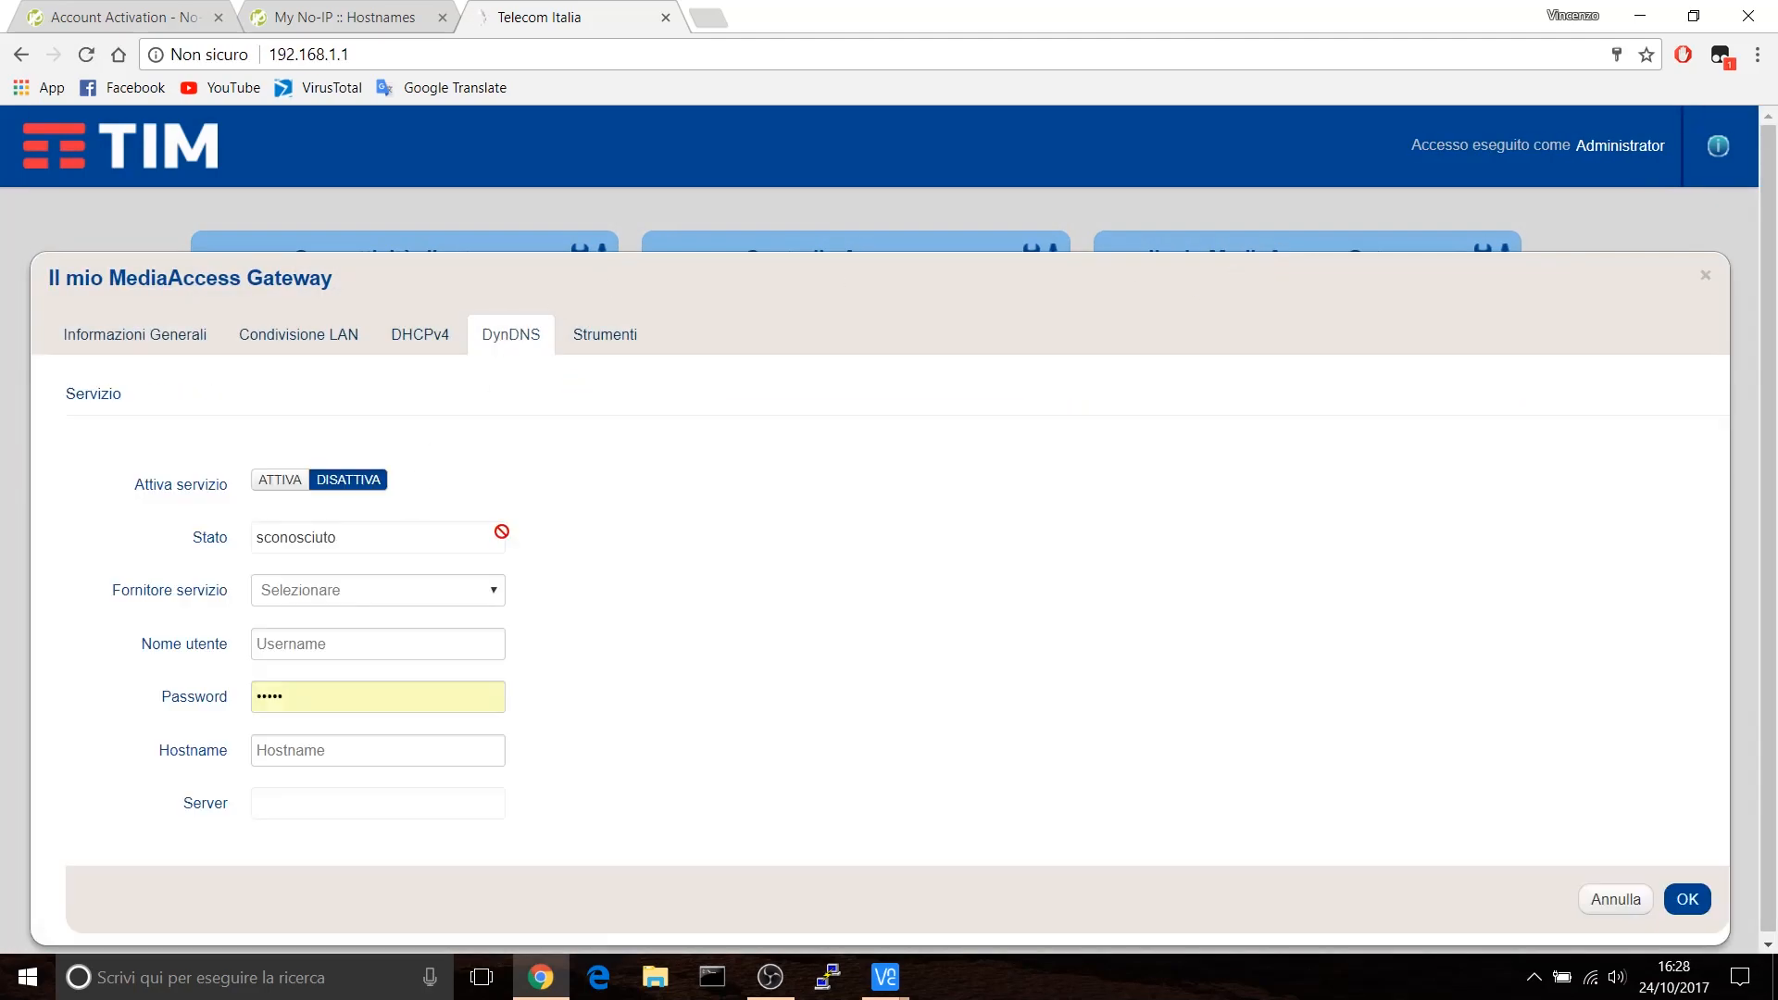
pyautogui.click(378, 590)
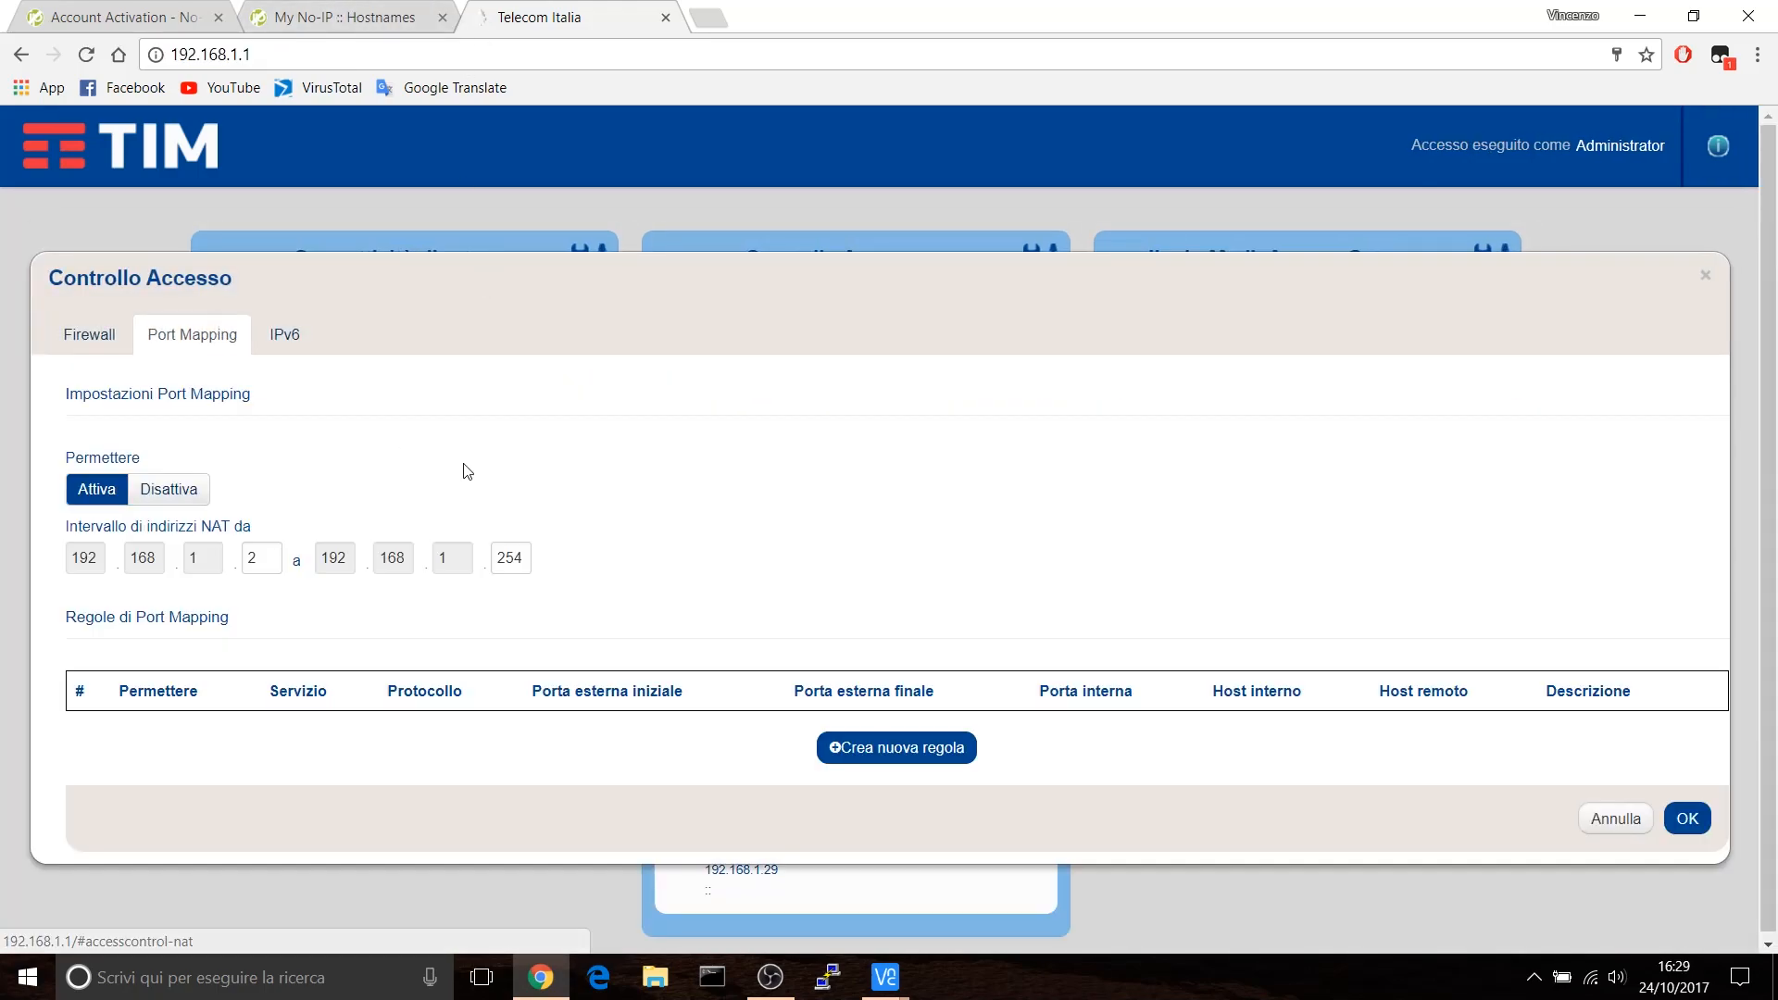
# - Create a port mapping rule for port 80 to 192.168.1.3, described 'Raspberry Pi A'
pyautogui.click(895, 748)
pyautogui.write('192.168')
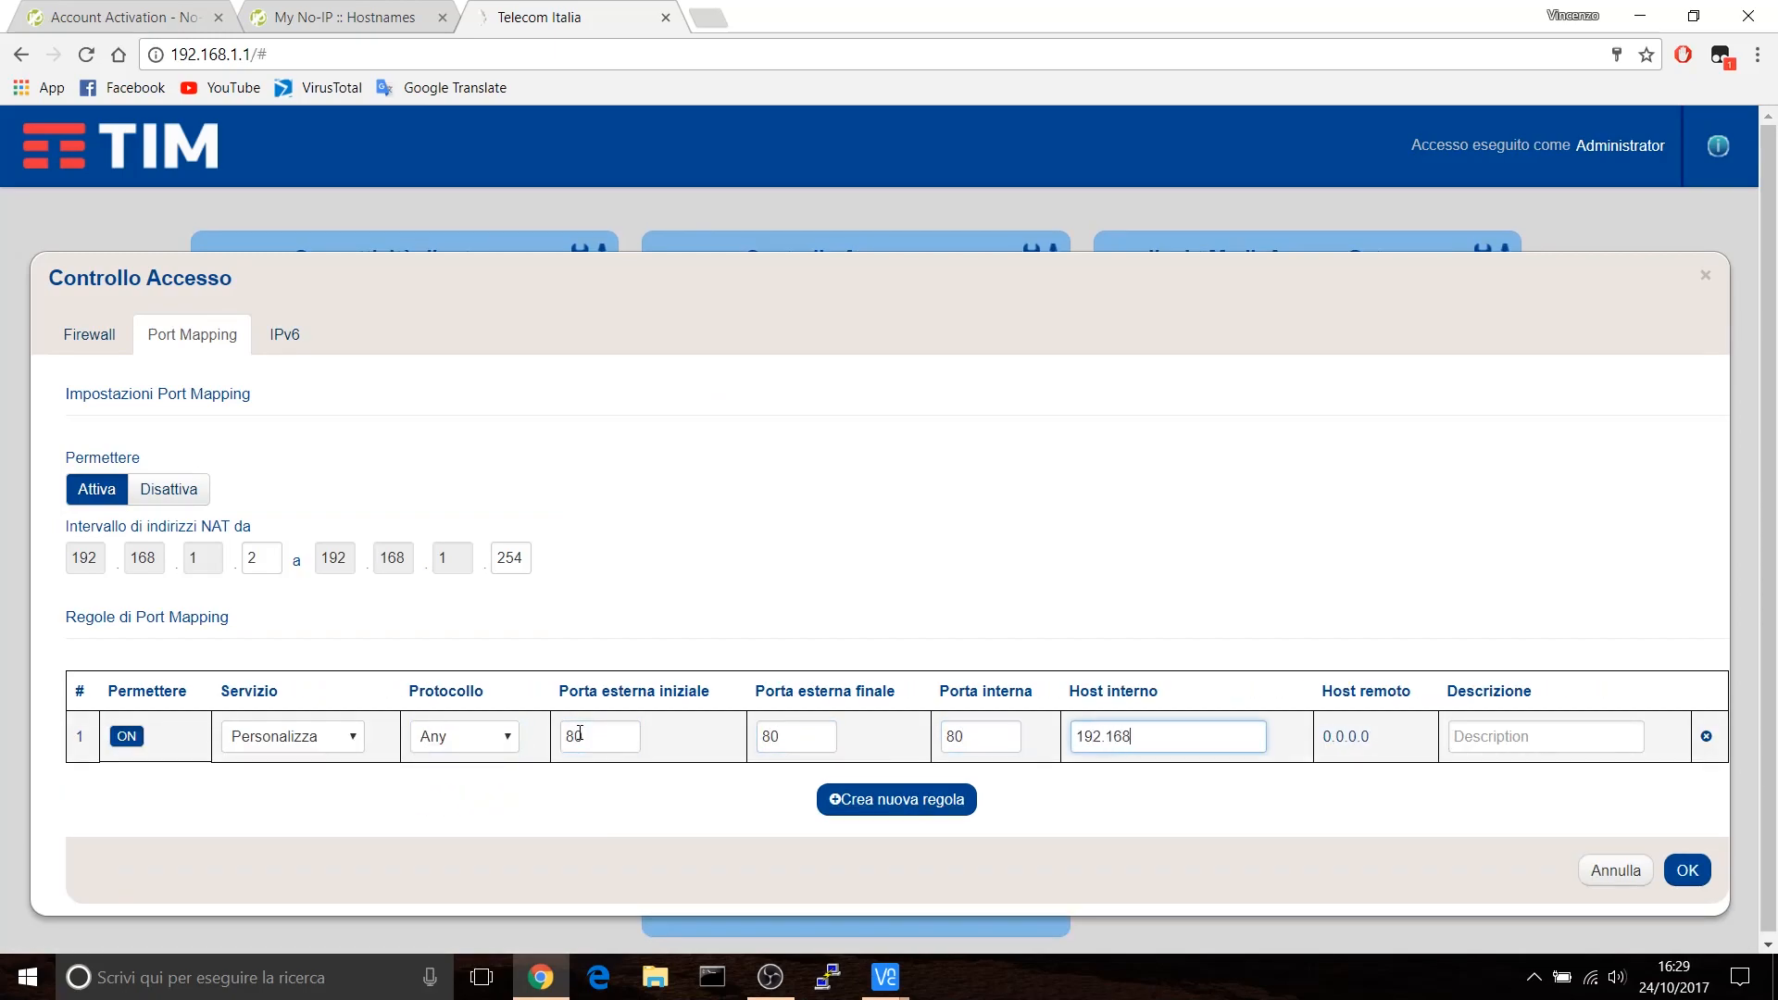
pyautogui.write('Raspberry Pi A')
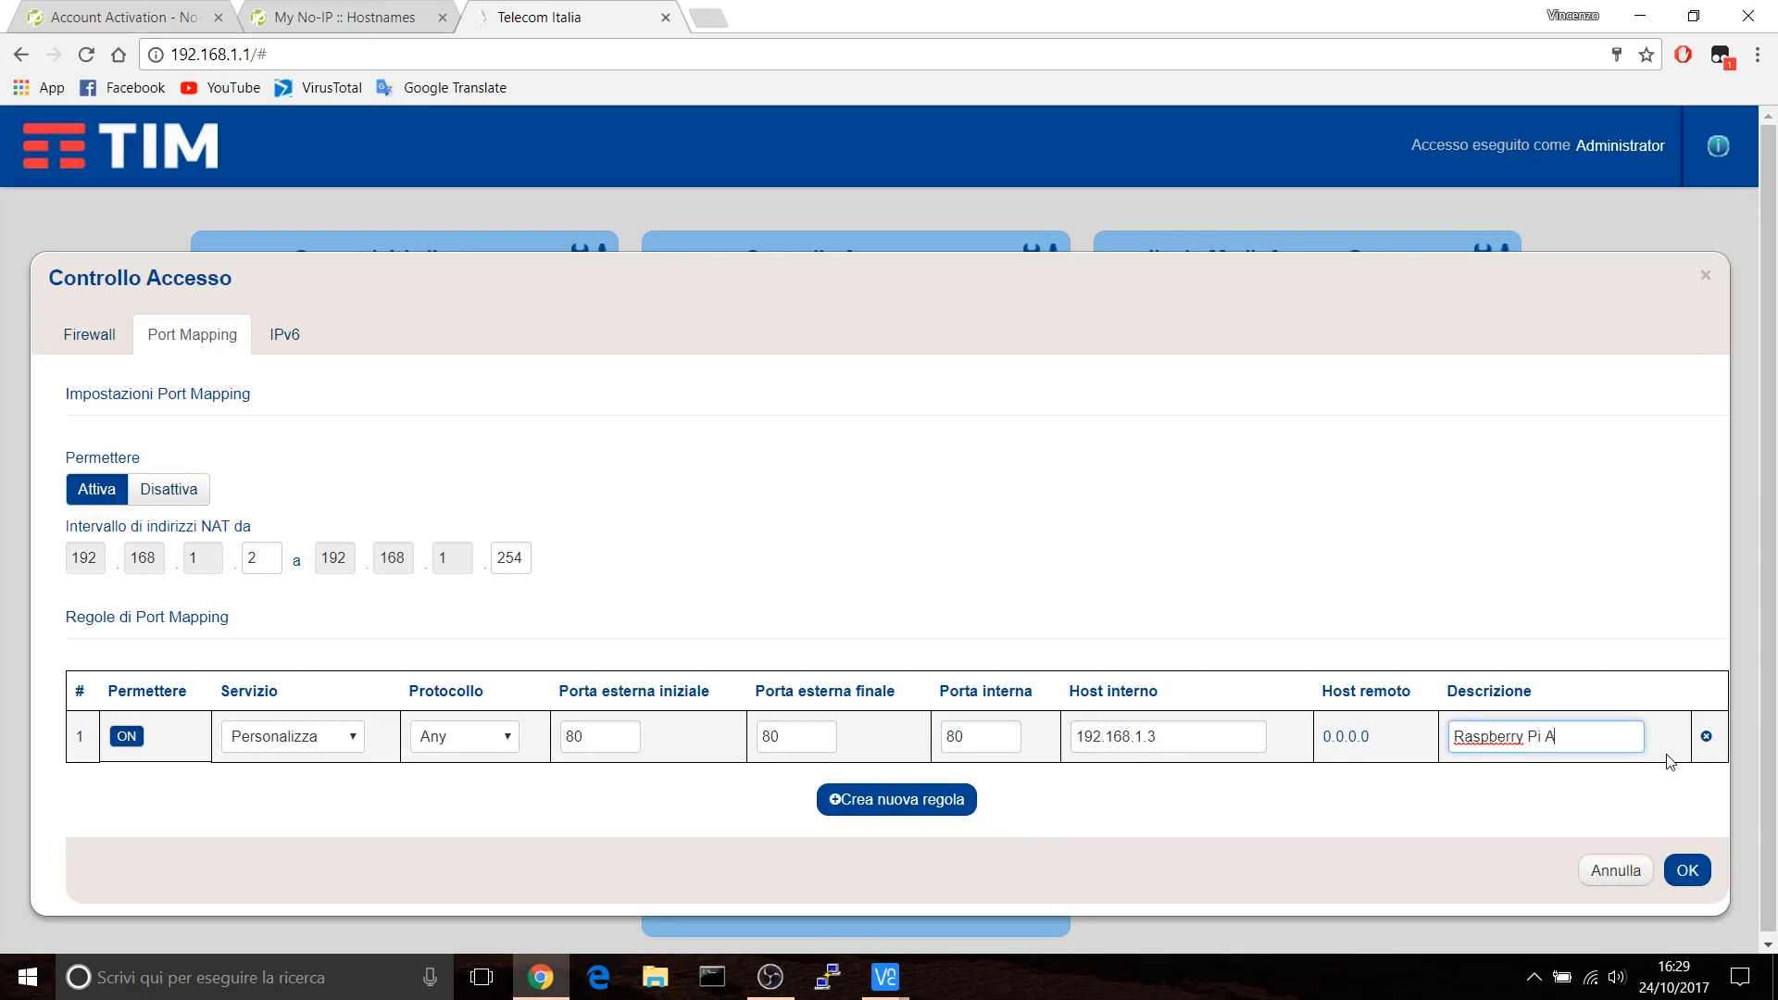